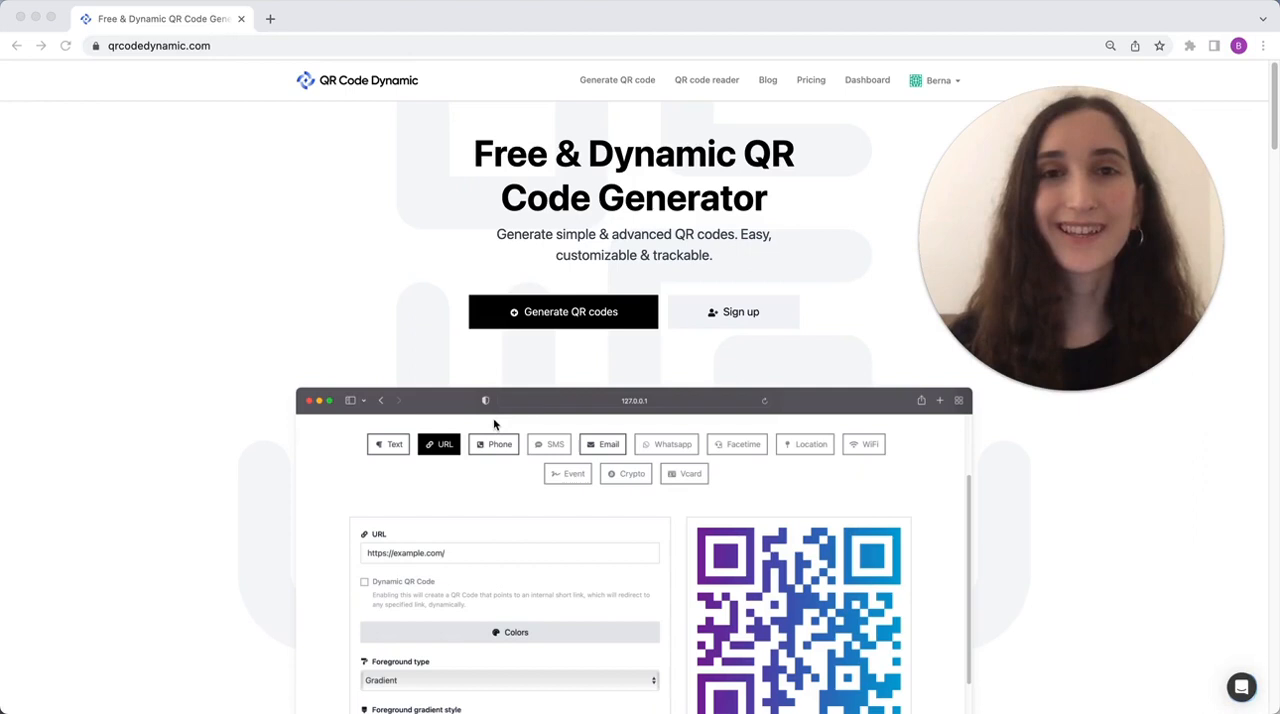
mouse_move(192, 336)
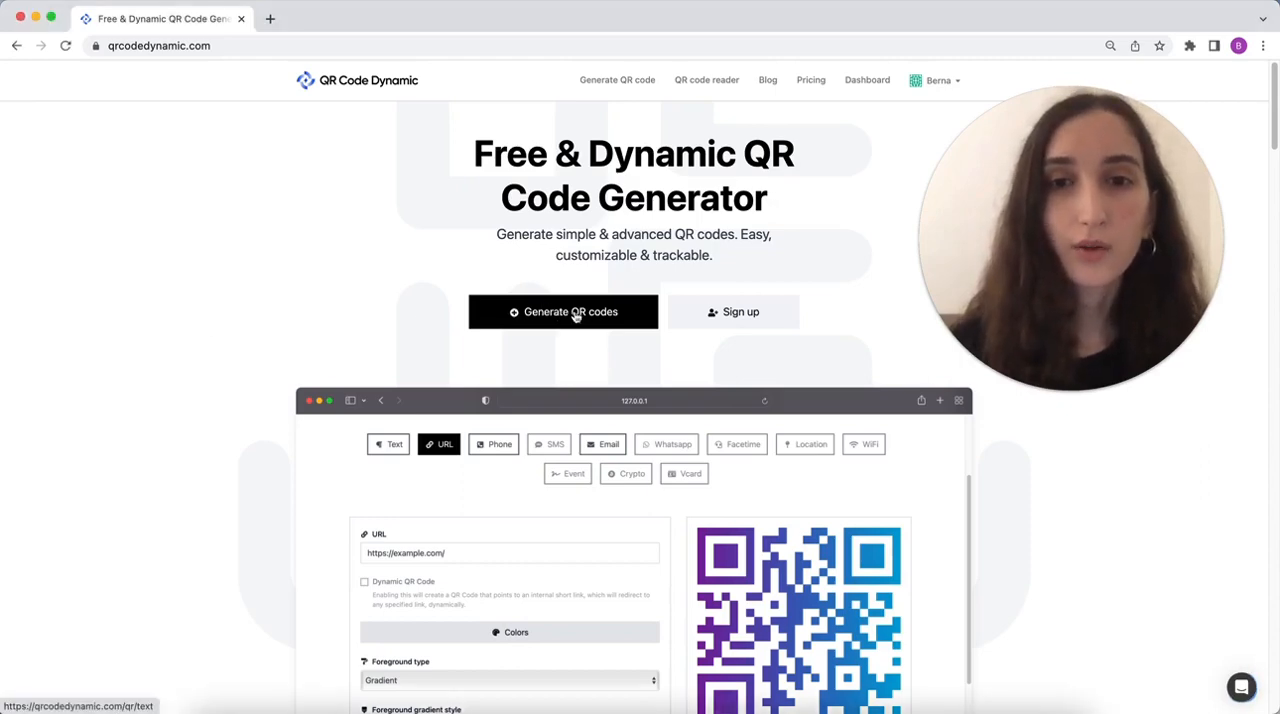
Start a URL QR code and paste an existing short link into its URL field.
click(562, 312)
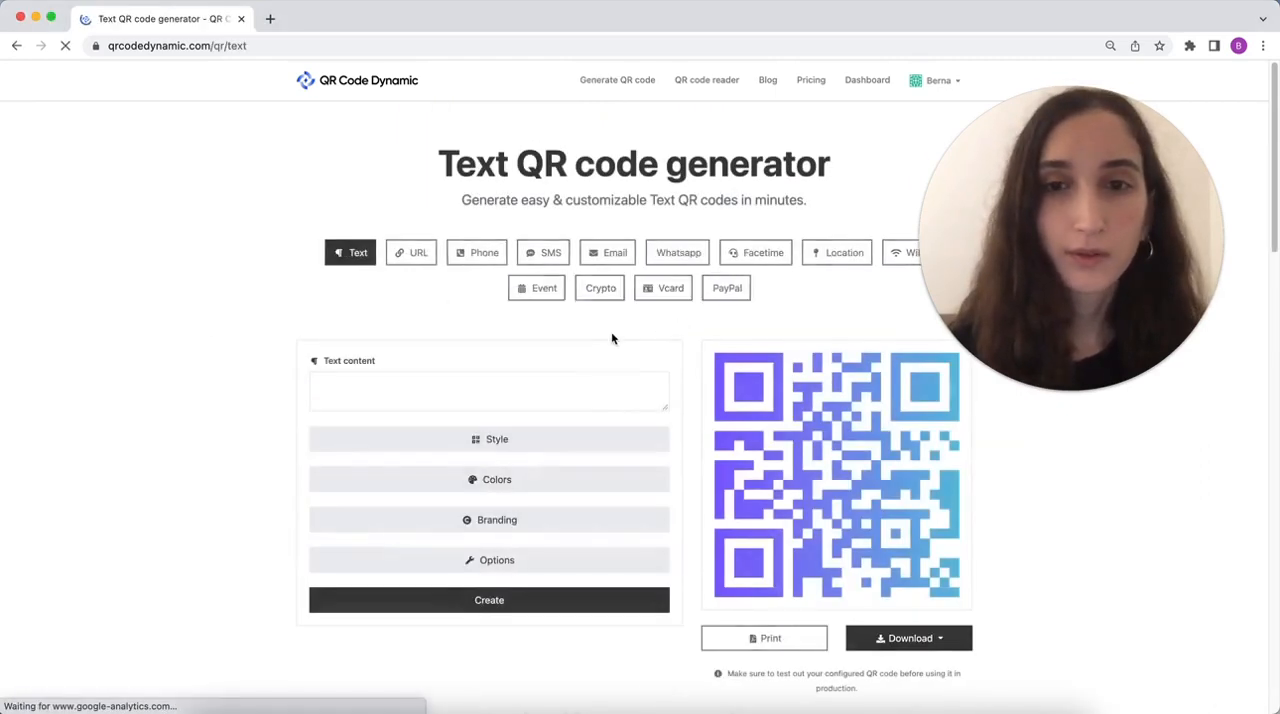
click(412, 252)
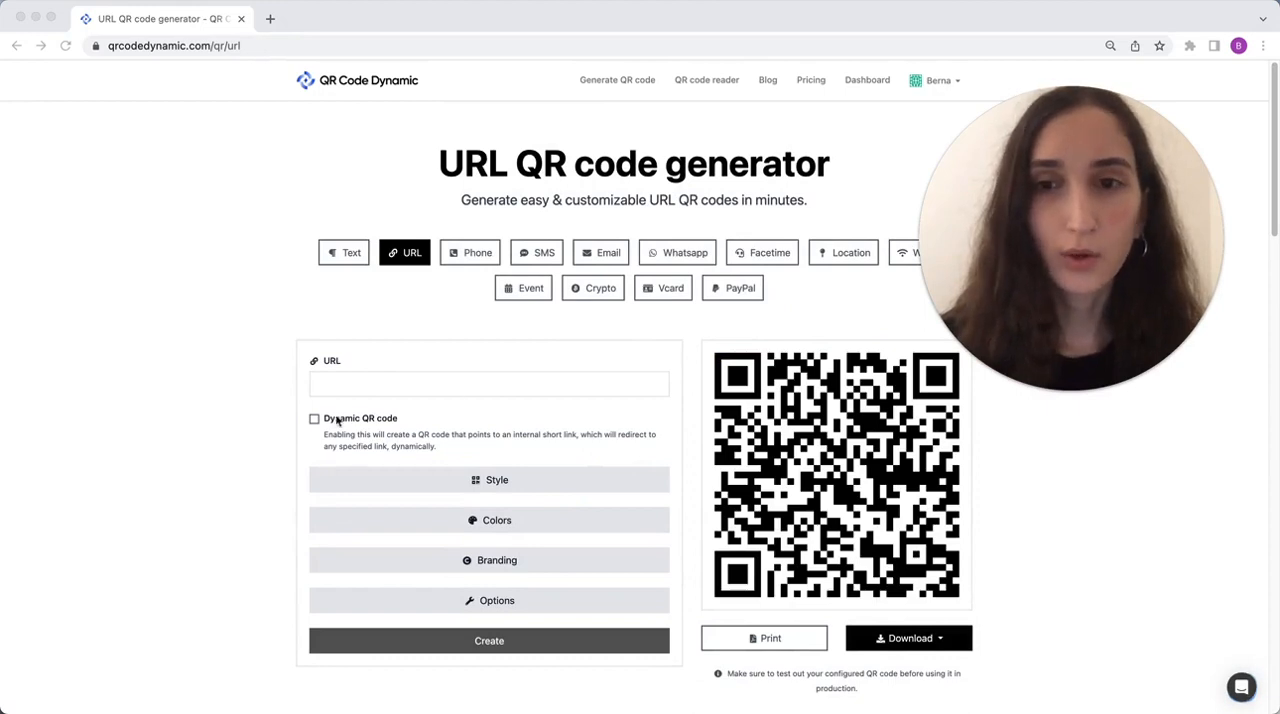
right_click(488, 384)
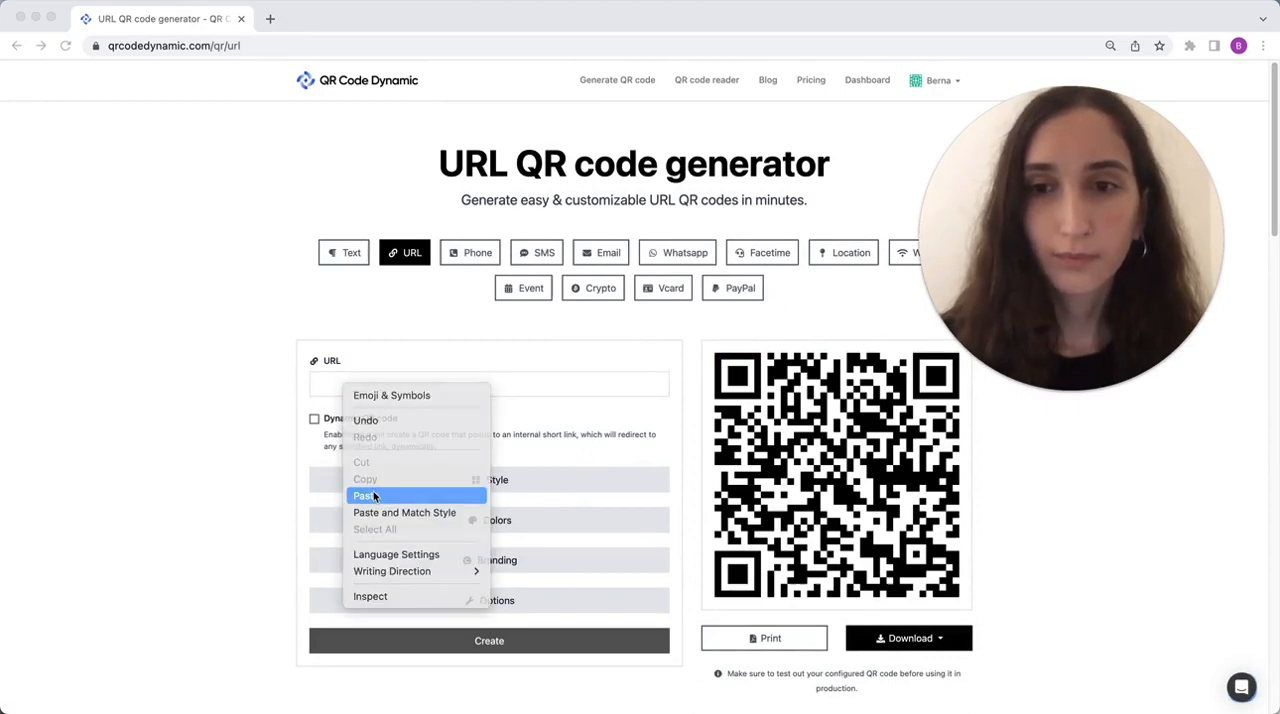
click(362, 496)
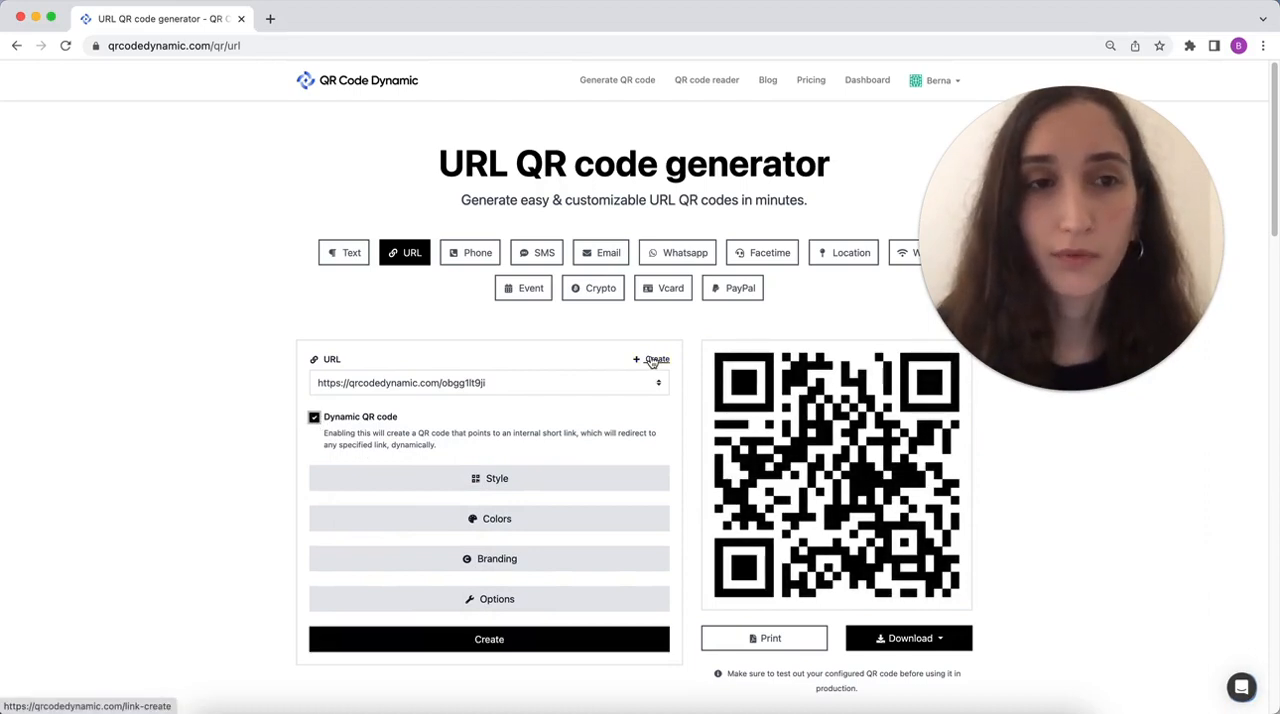
click(652, 360)
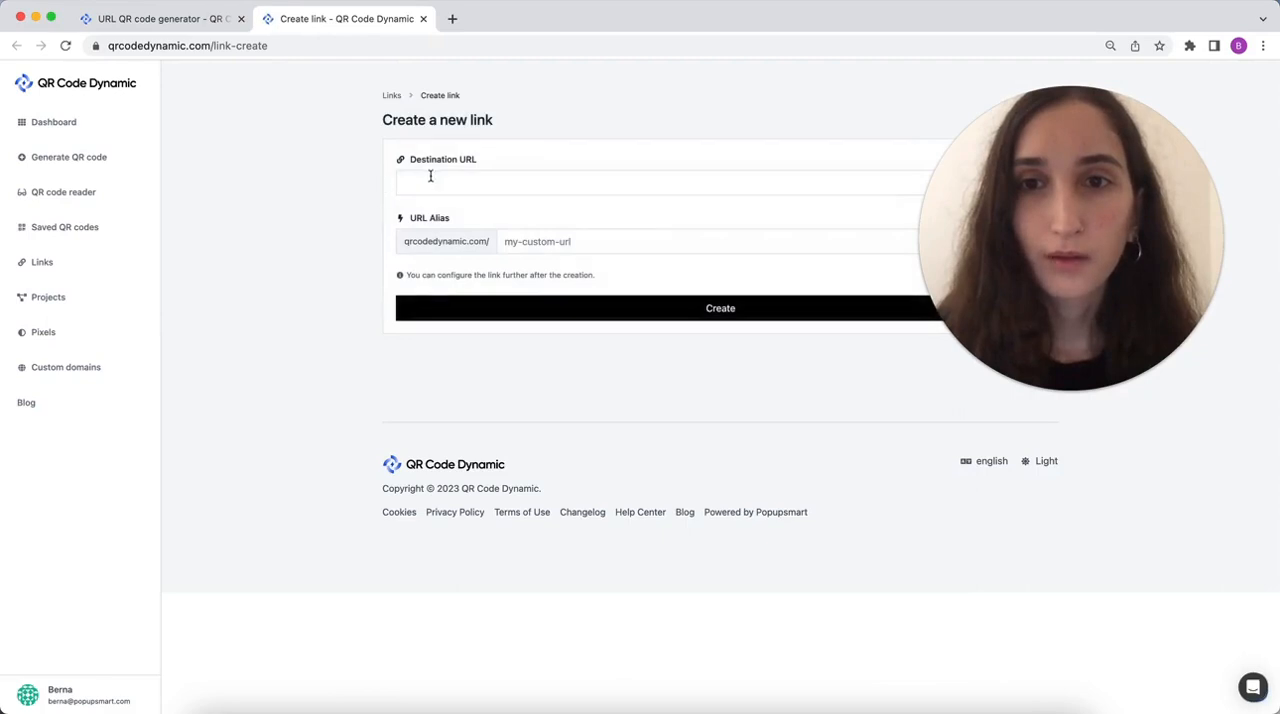
text(https://qrcodedynamic.com/)
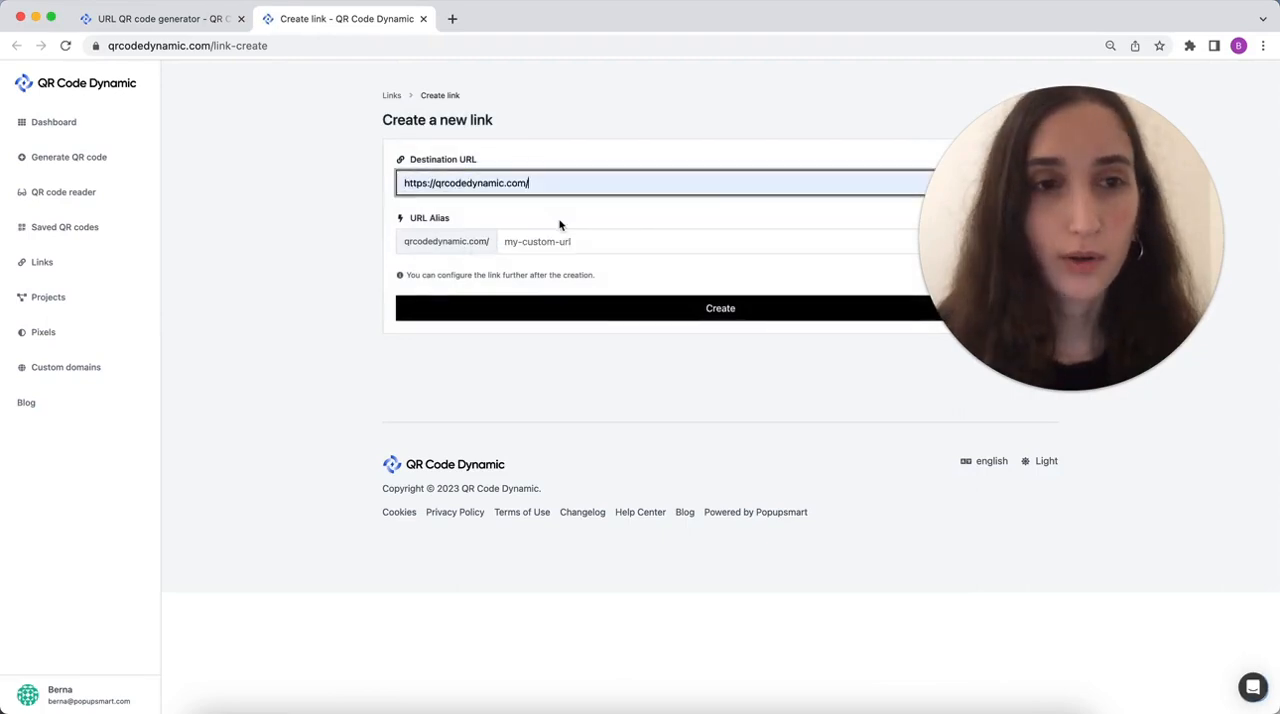
click(720, 308)
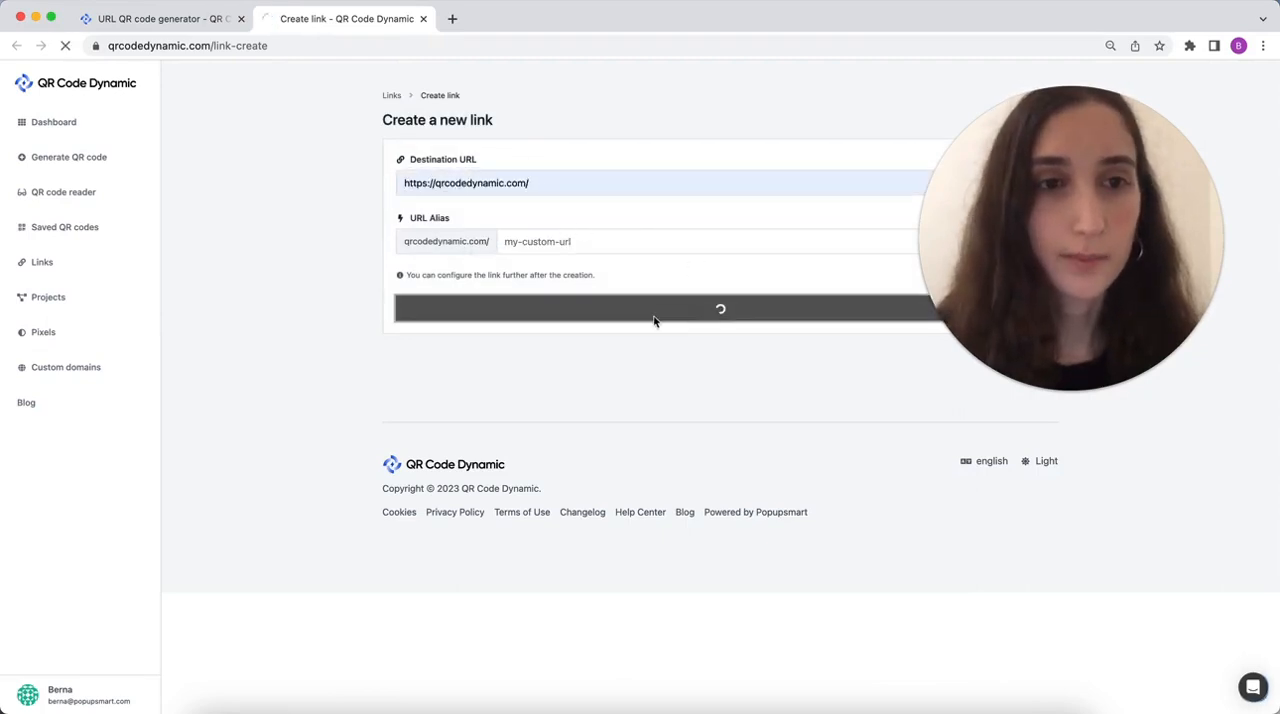
click(720, 308)
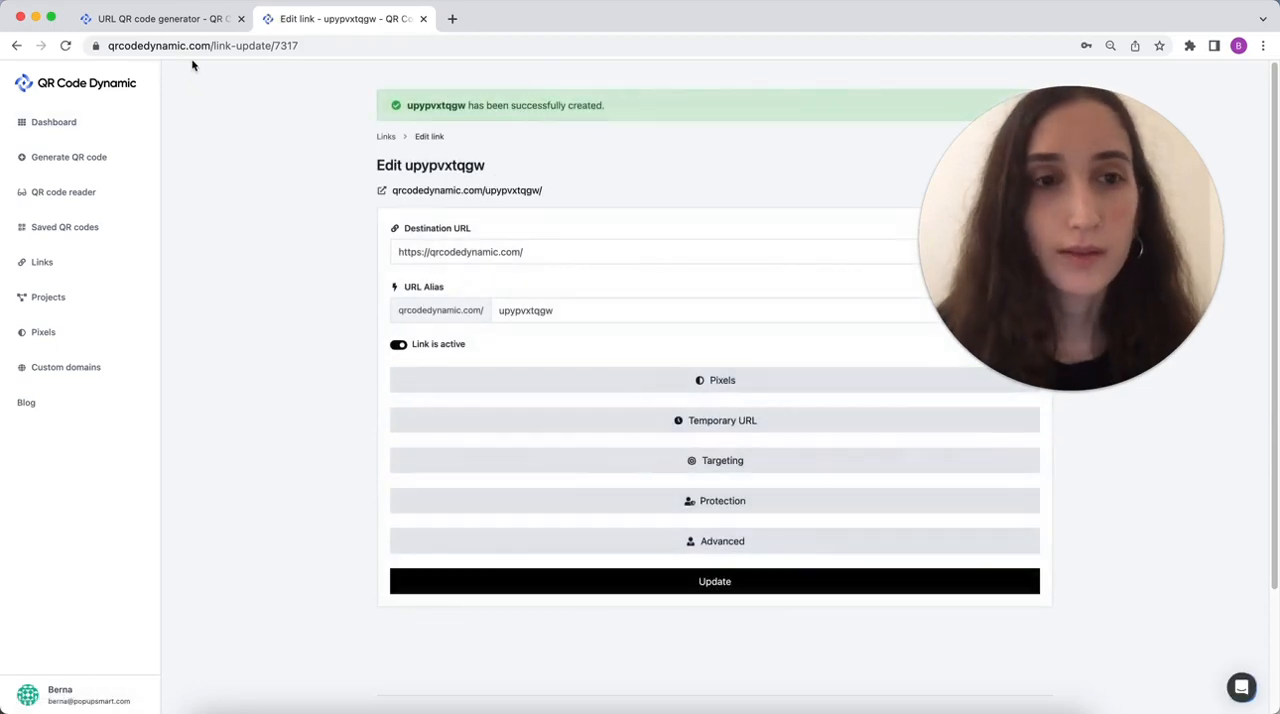
click(160, 18)
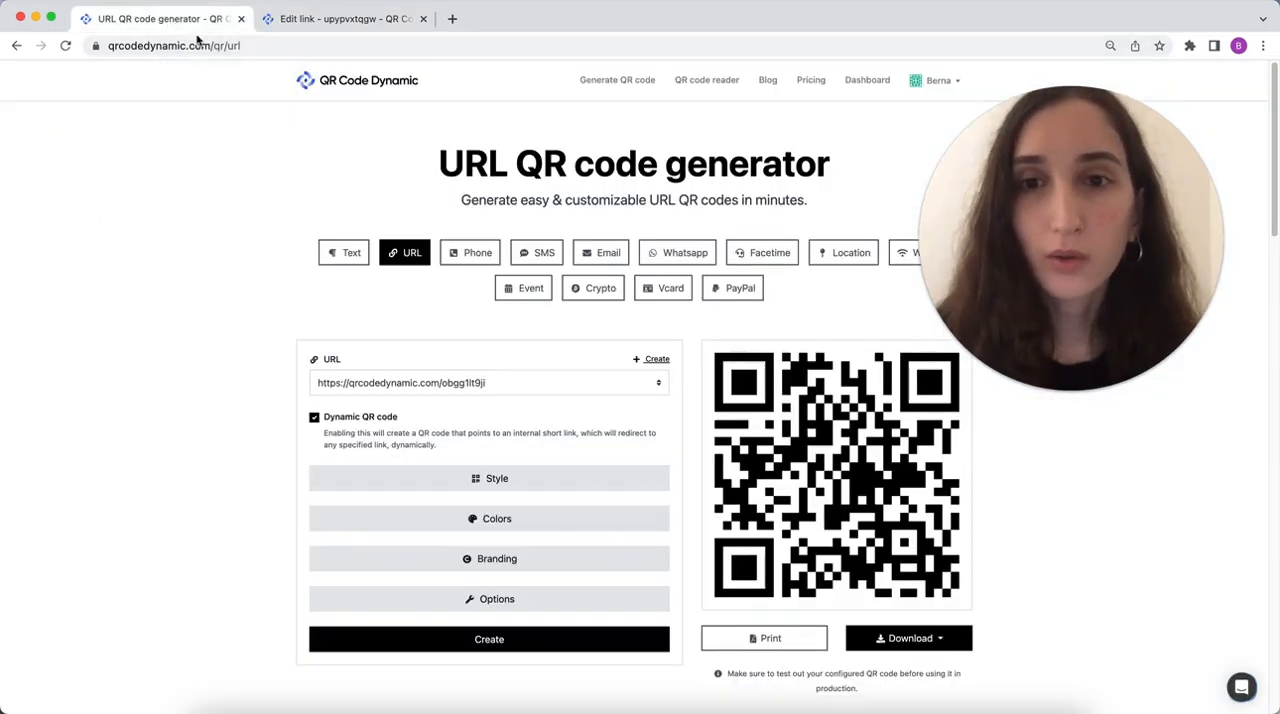
click(488, 382)
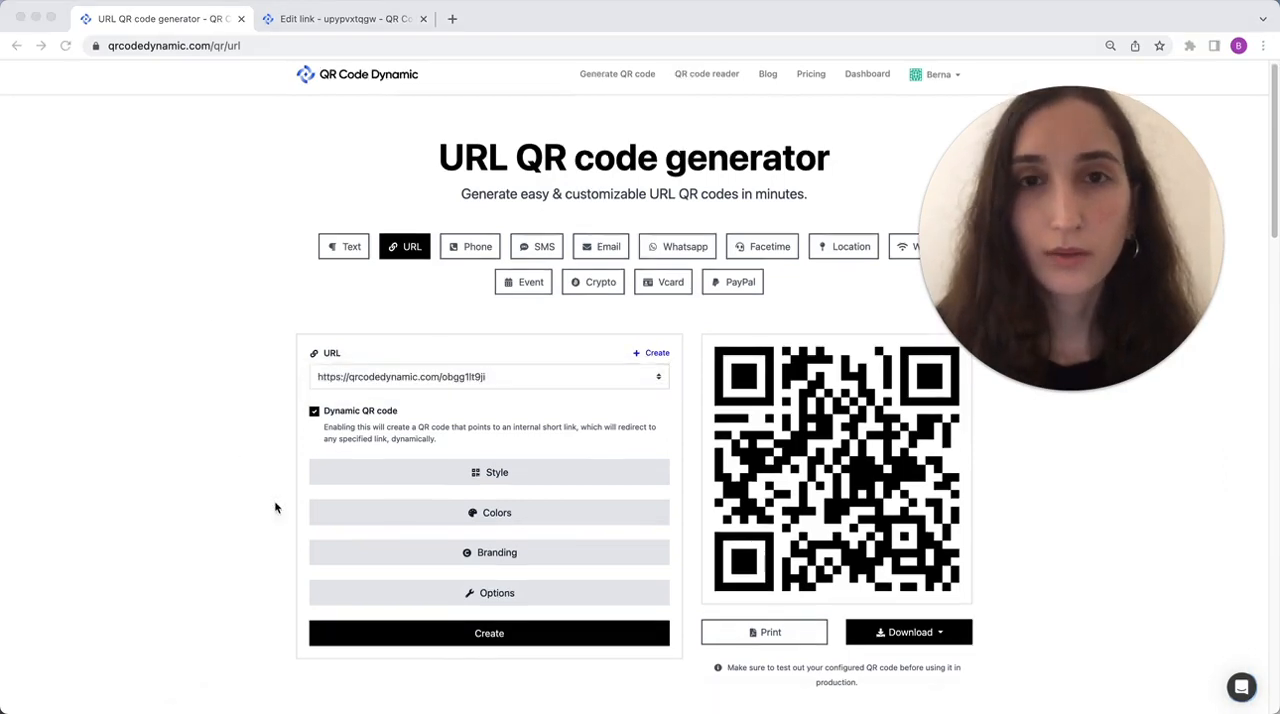
mouse_move(534, 512)
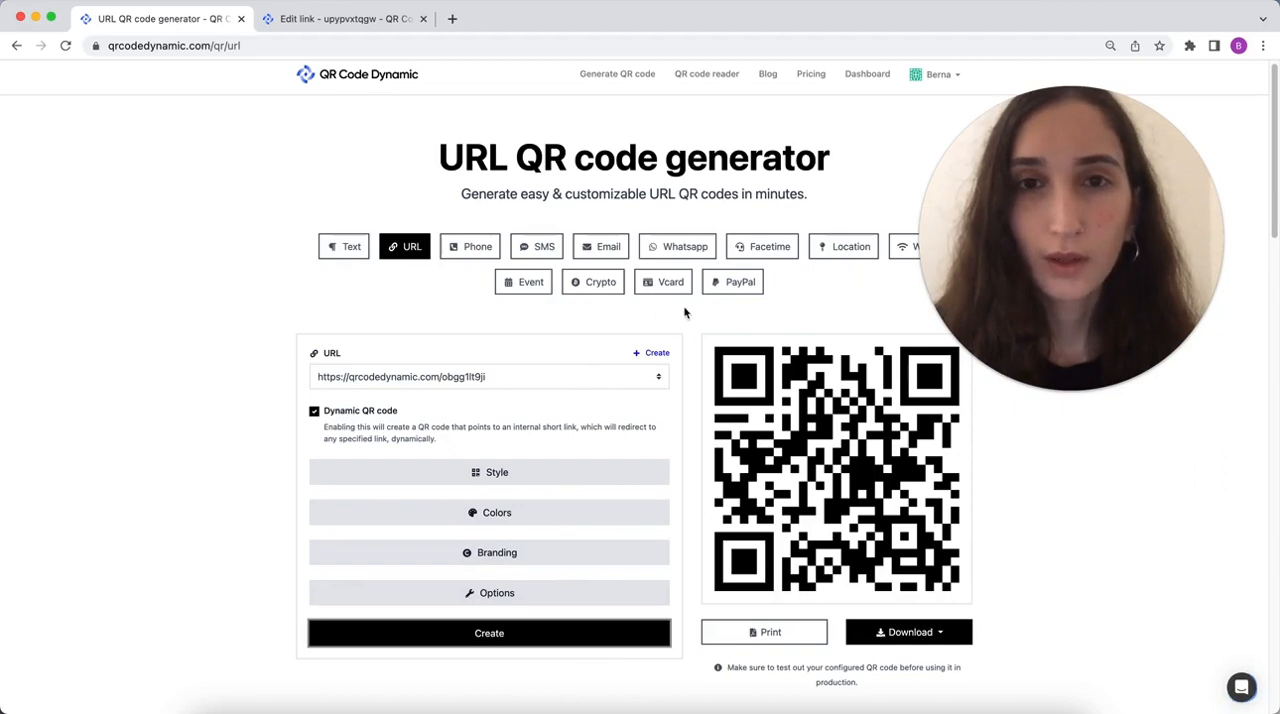
mouse_move(908, 88)
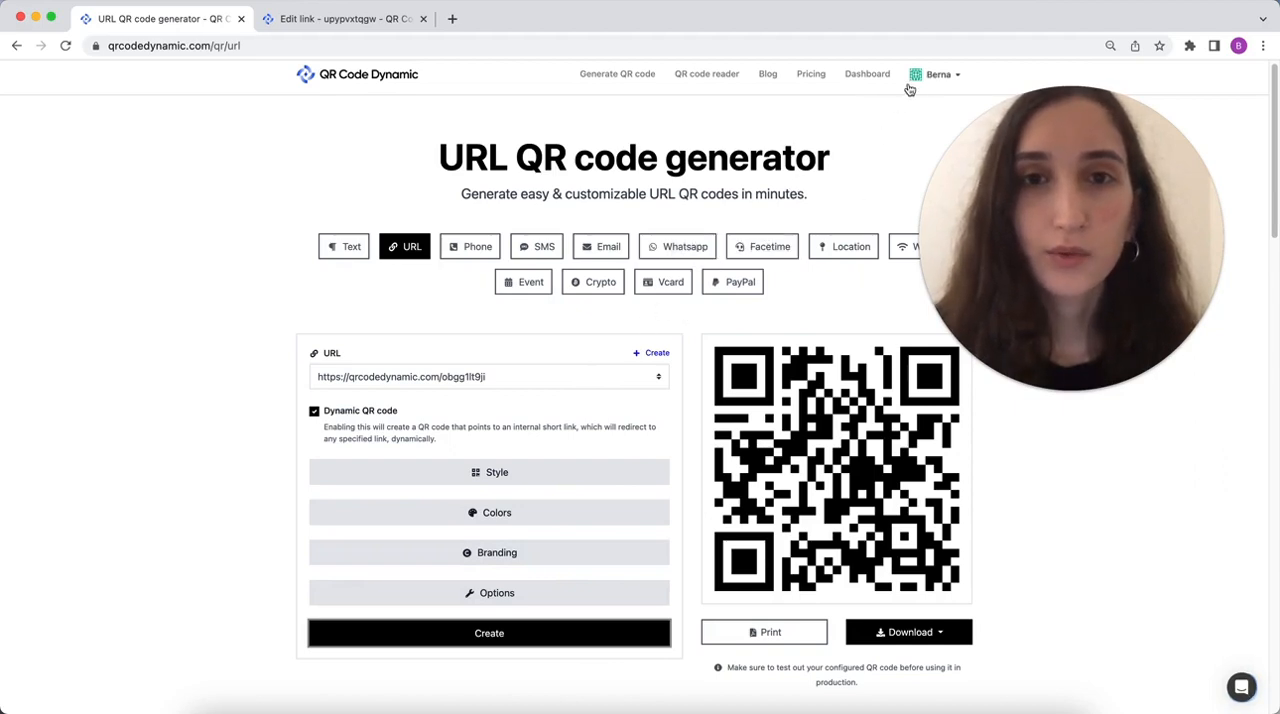
Reach the account's Links page listing obgg1lt9j and upypvxtqgw, with upypvxtqgw's actions shown.
click(938, 72)
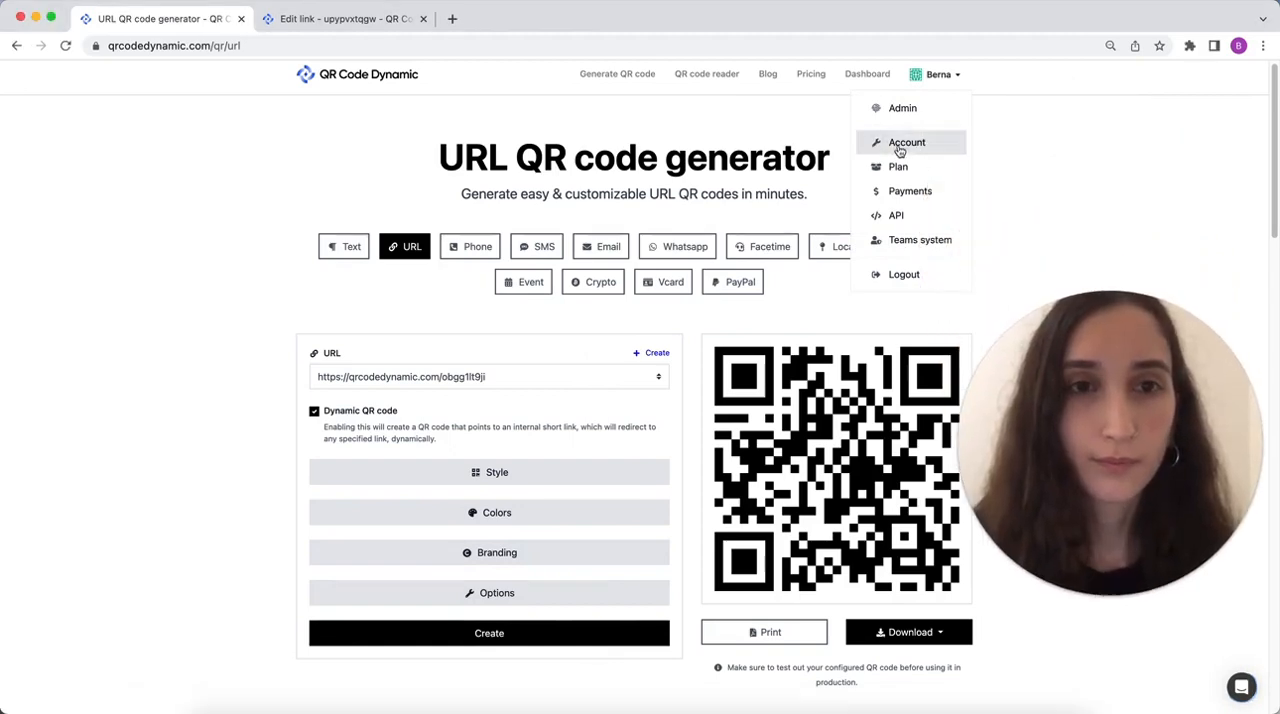
click(906, 142)
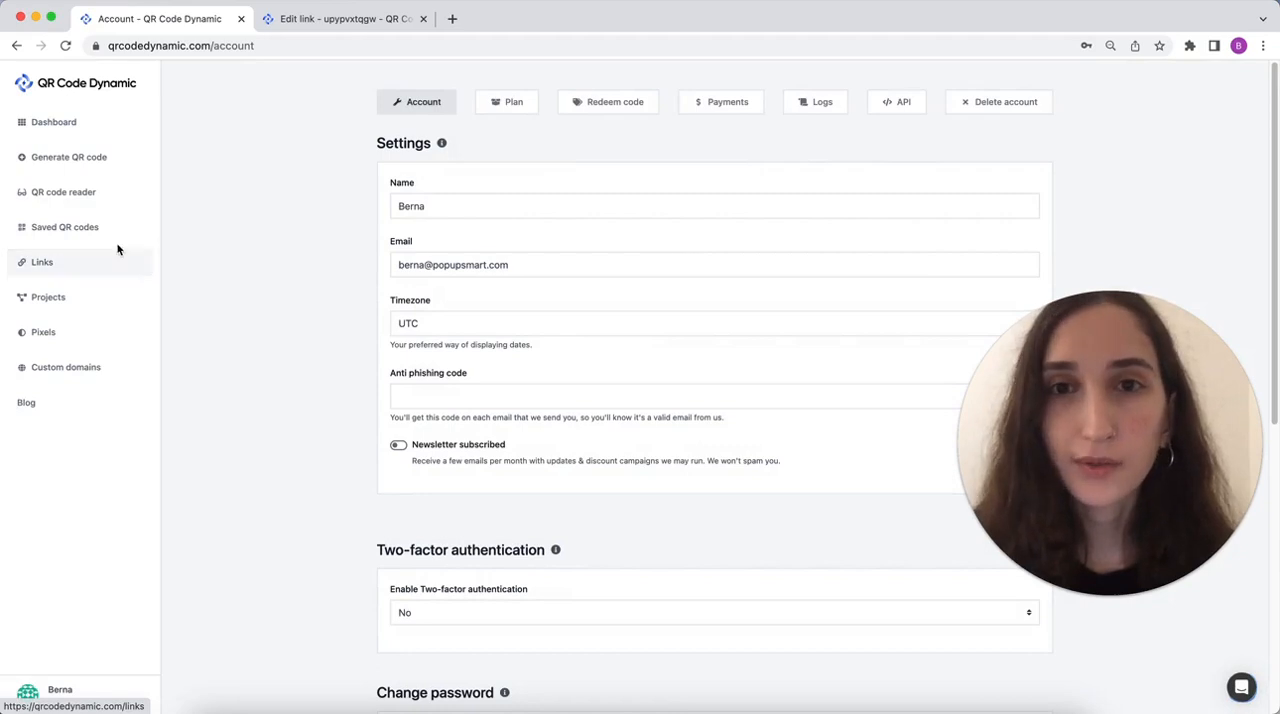
click(42, 260)
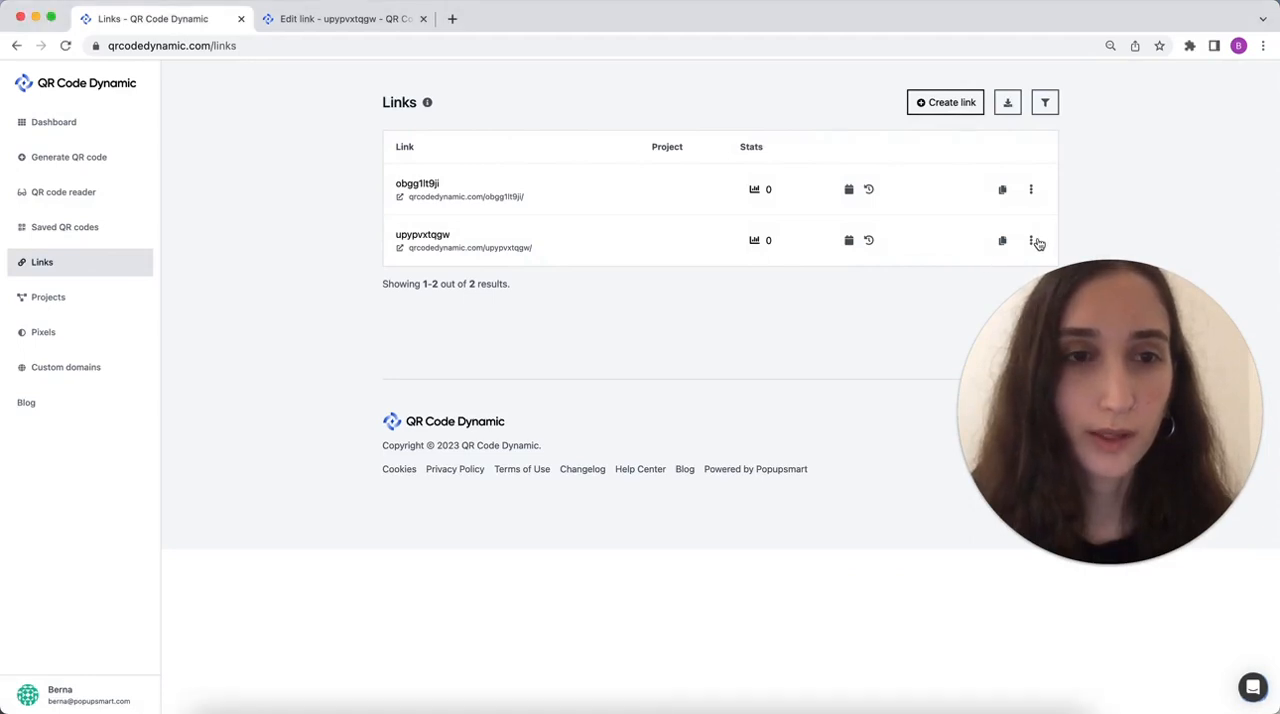
click(1032, 240)
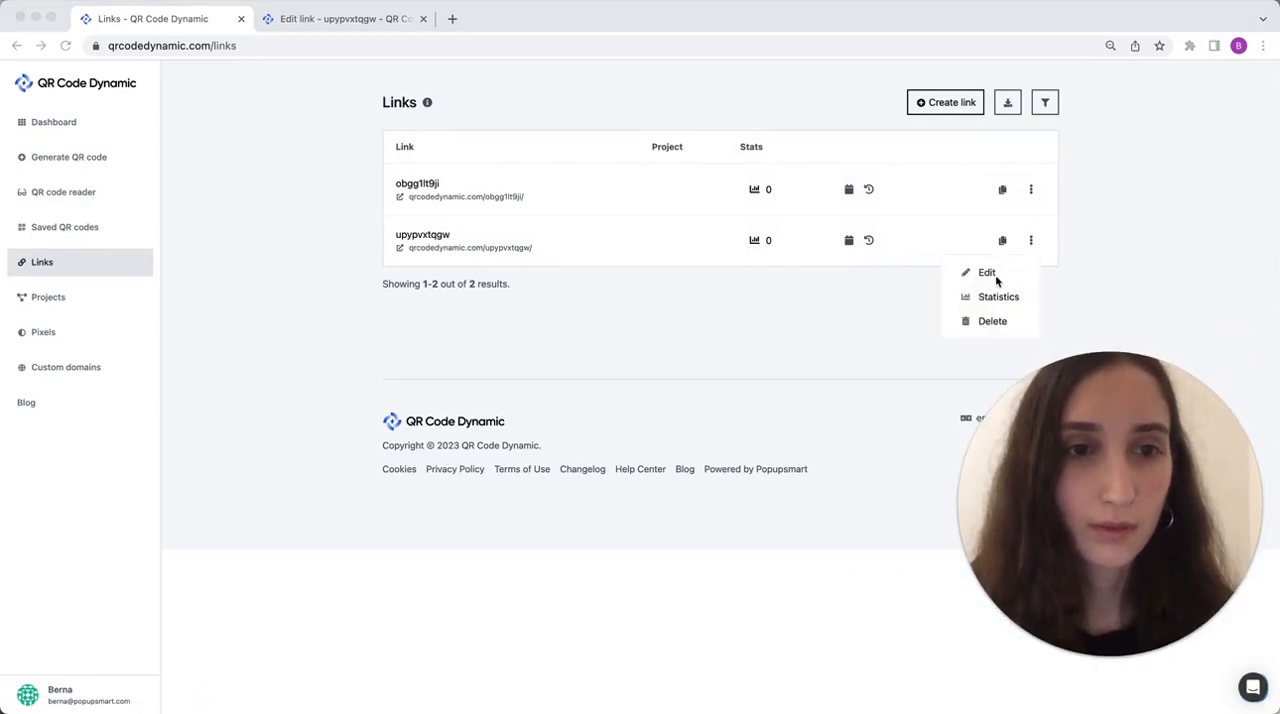
Edit upypvxtqgw's protection: enter a password and enable the sensitive content warning.
click(986, 272)
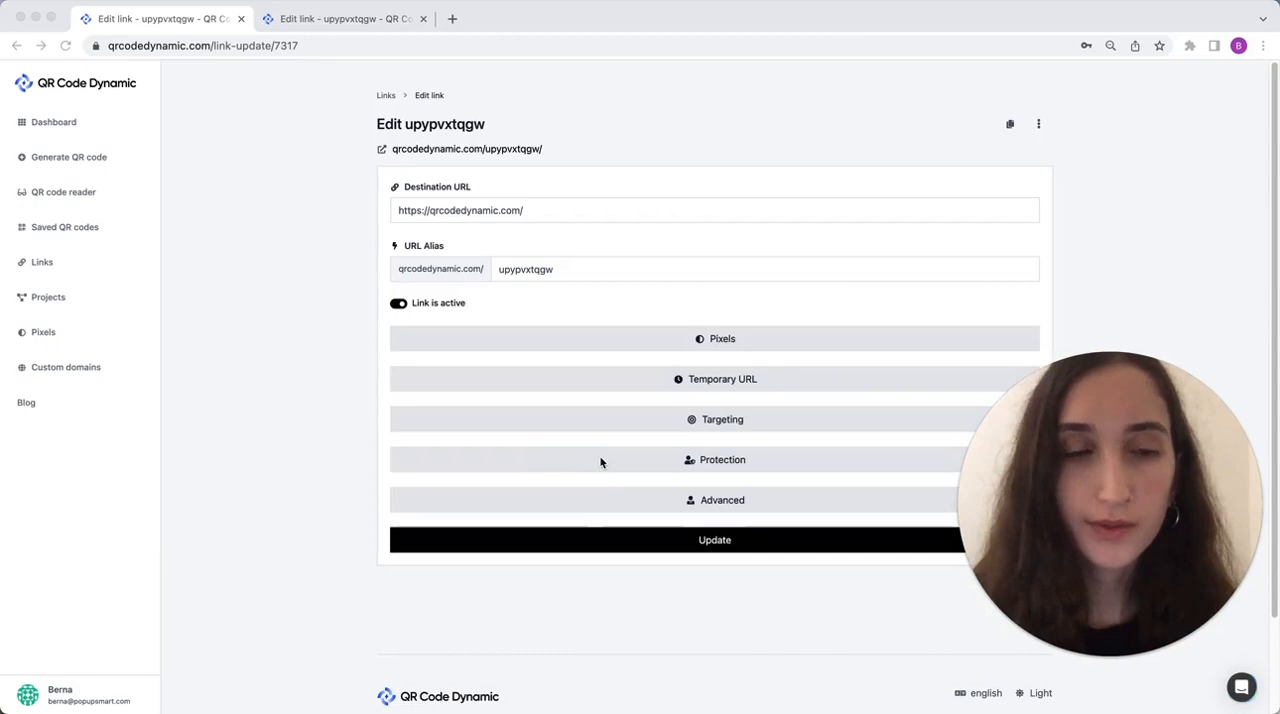
click(714, 460)
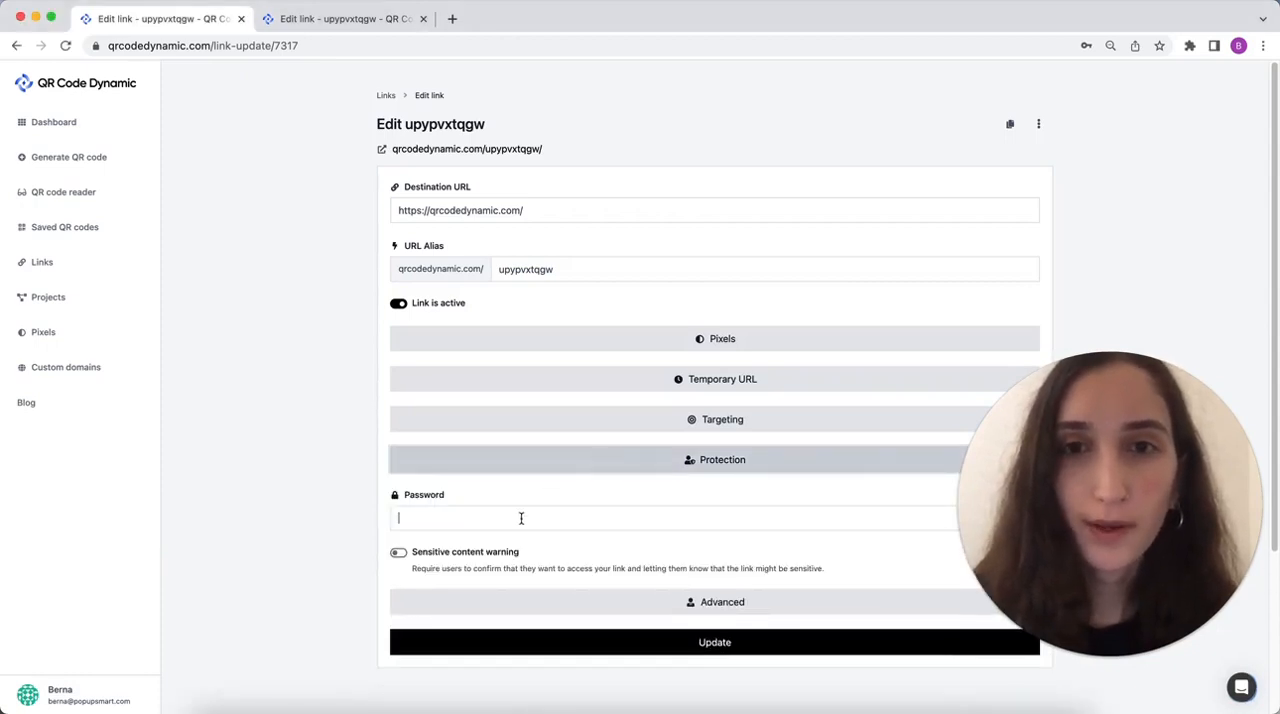
click(520, 518)
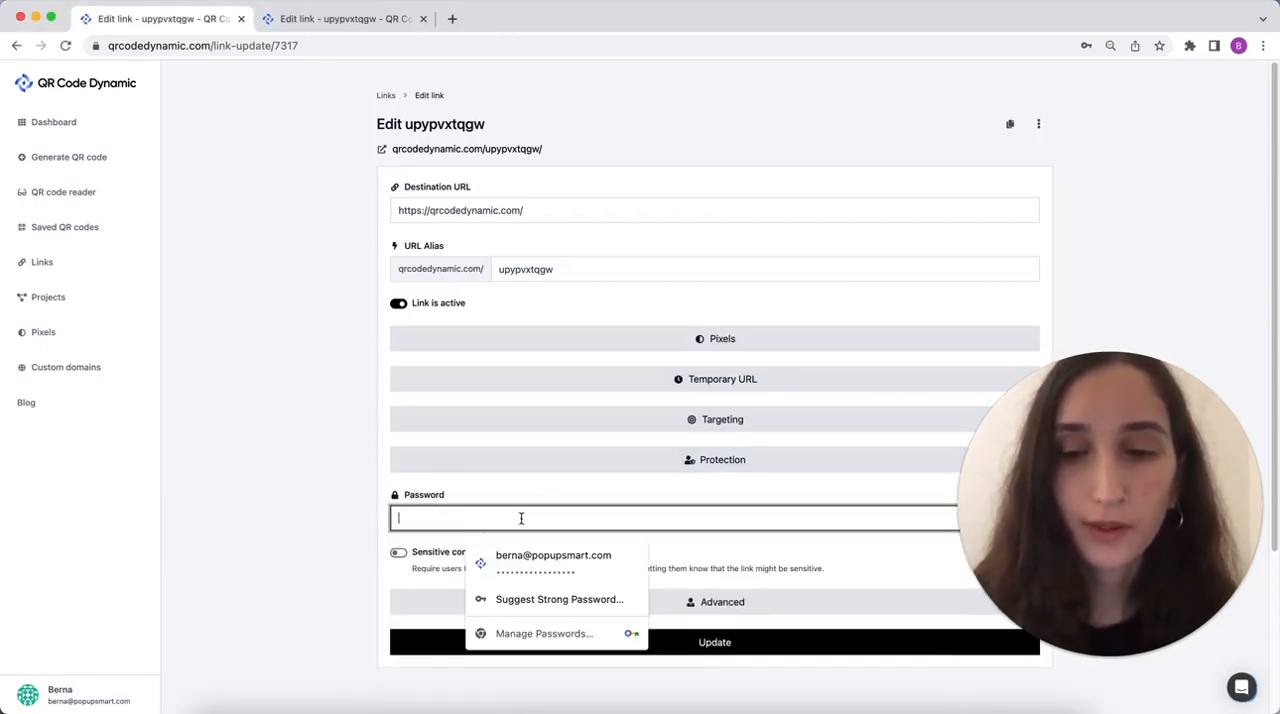
text(•••••)
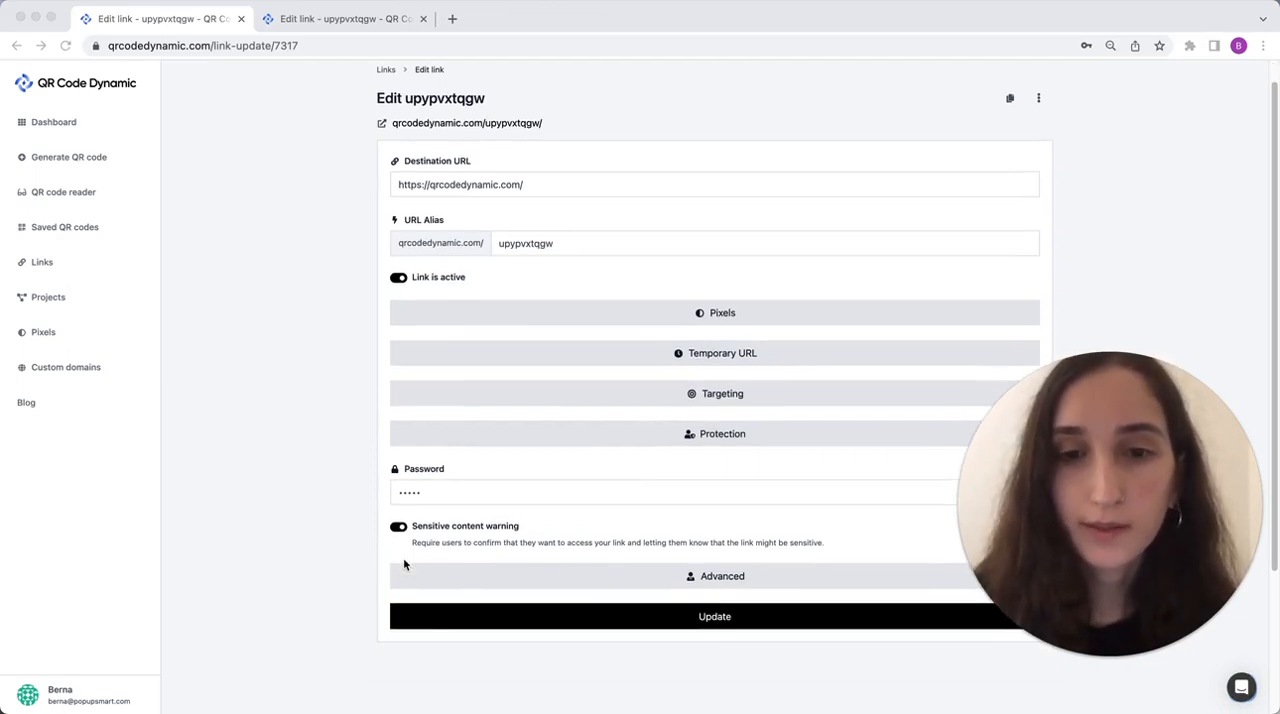
mouse_move(596, 256)
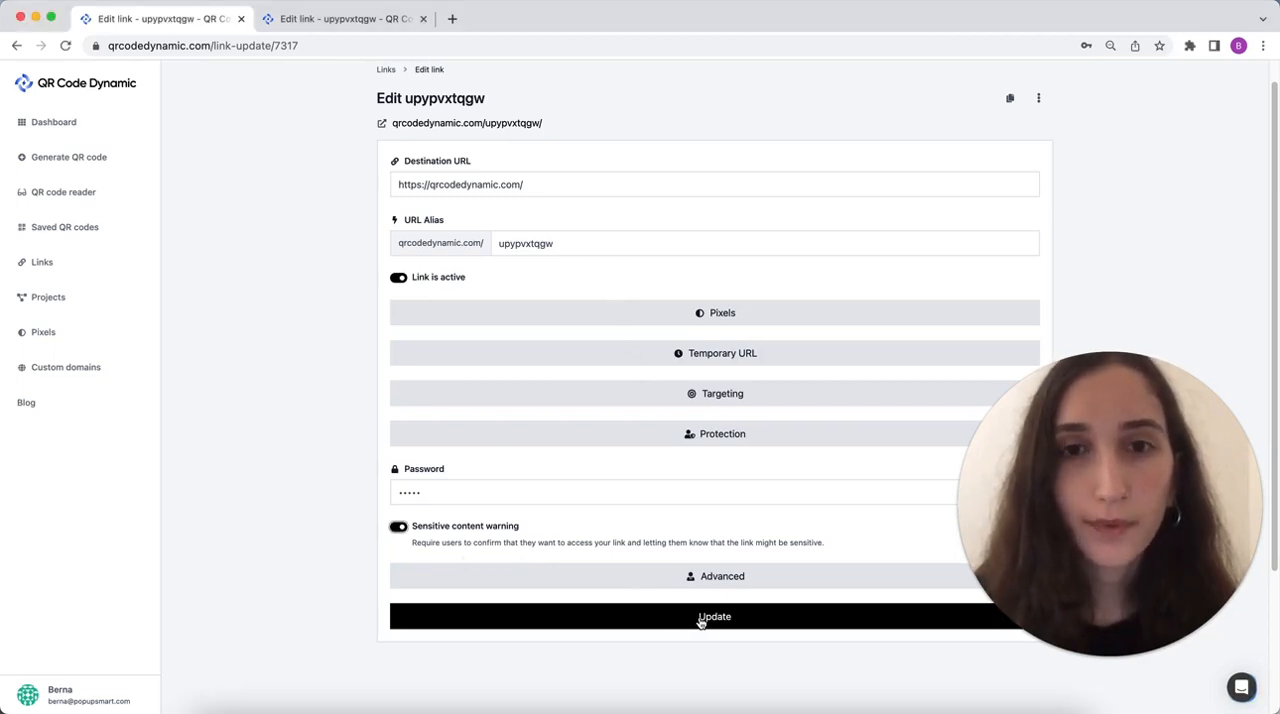
Update the upypvxtqgw link so its password and sensitive content warning are saved.
click(714, 616)
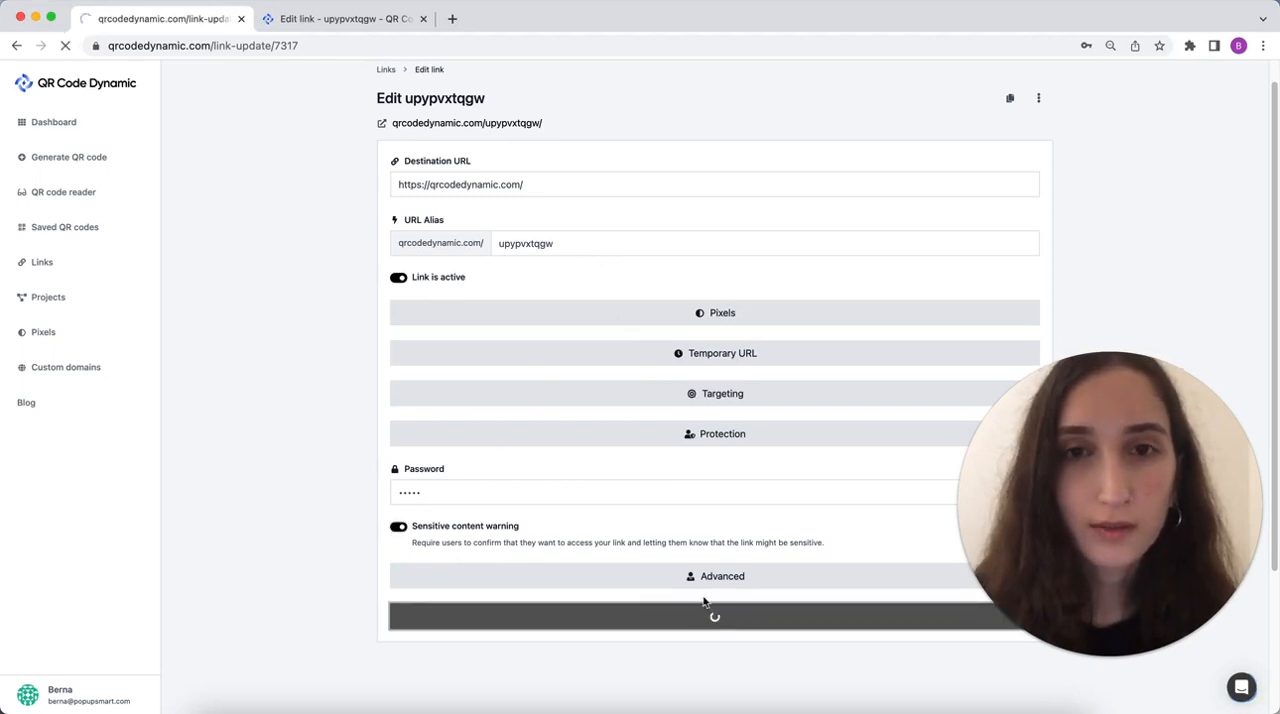
click(714, 616)
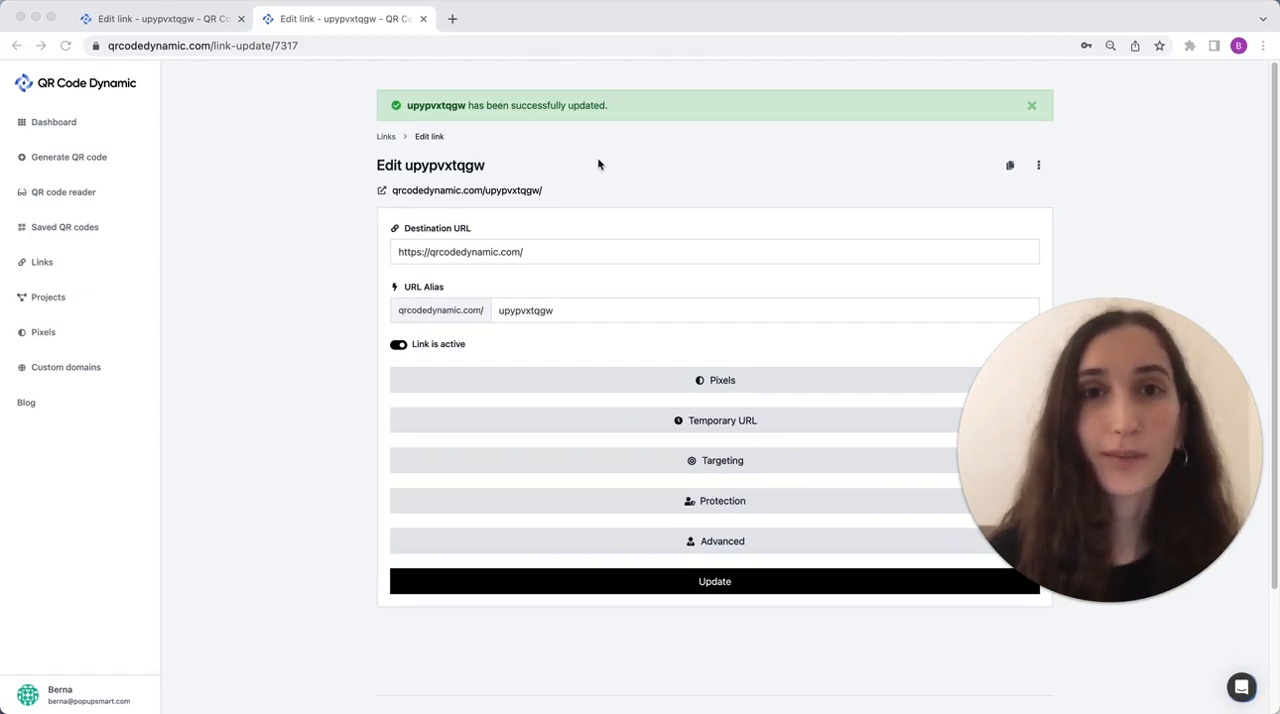
mouse_move(284, 408)
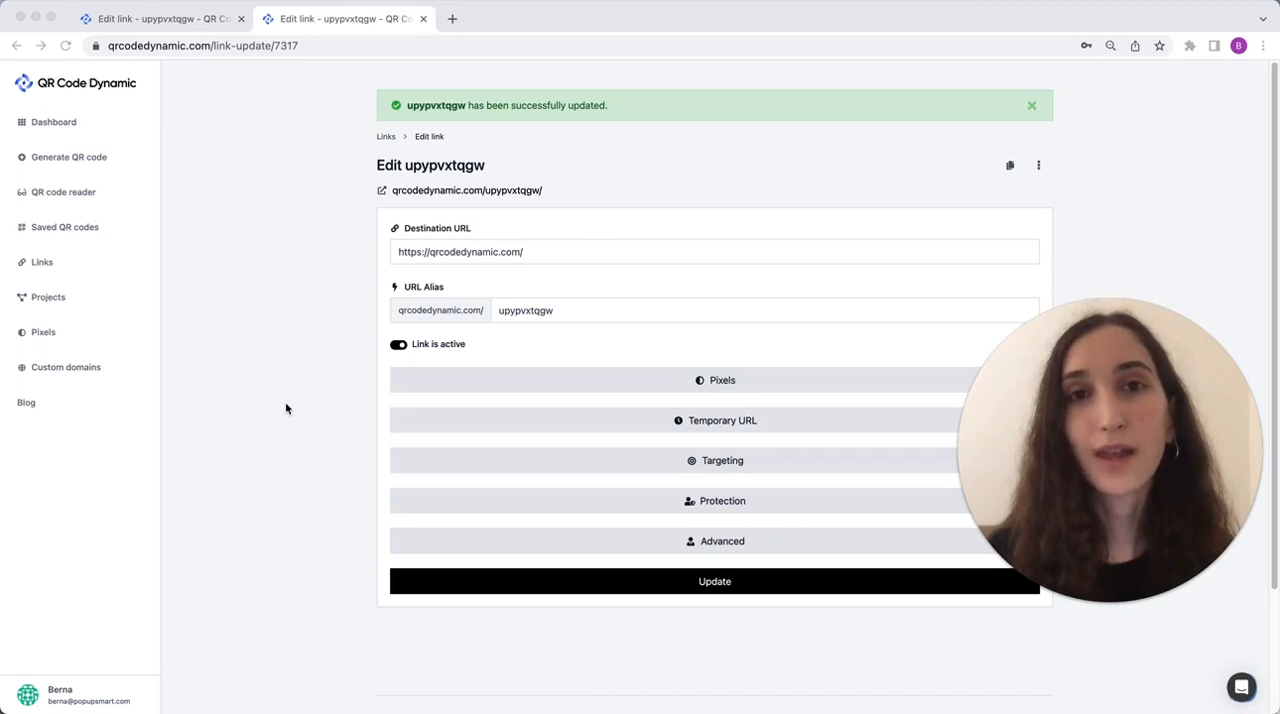
mouse_move(720, 246)
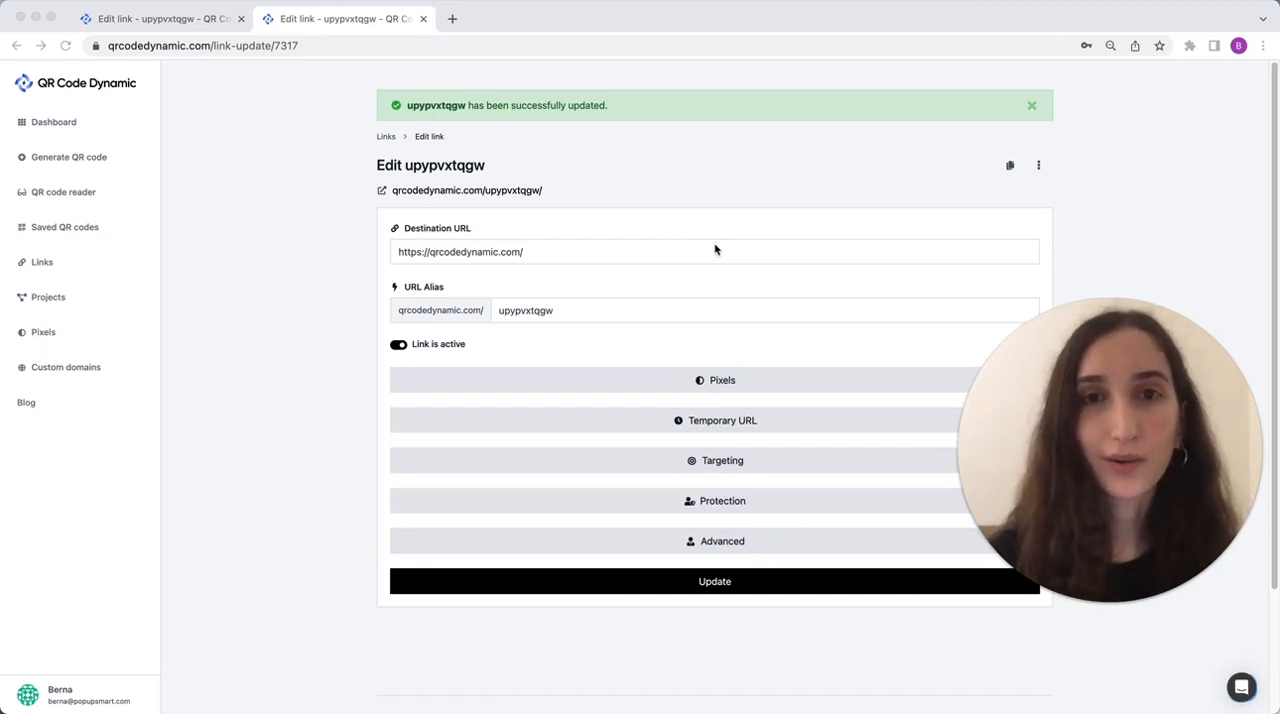
mouse_move(236, 370)
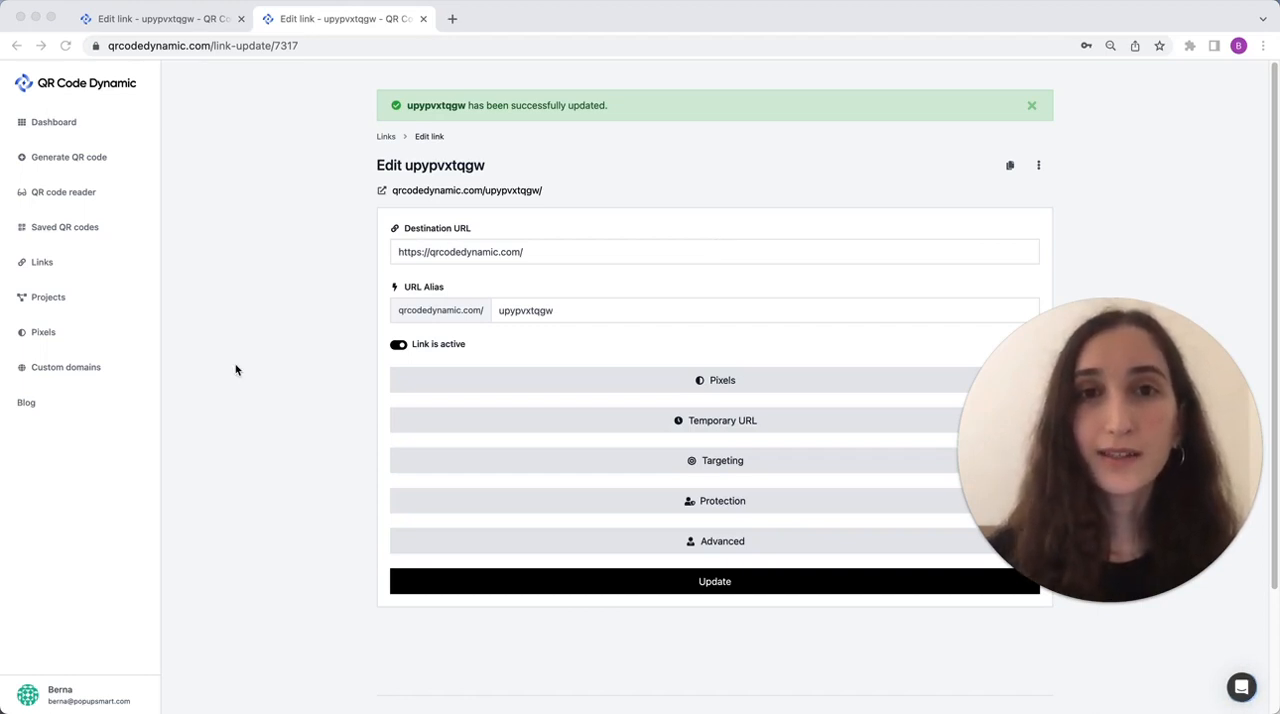